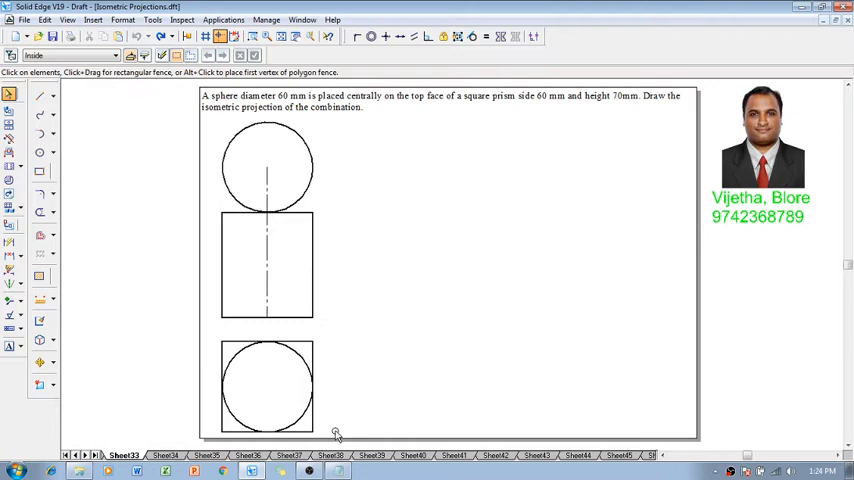
mouse_move(405, 217)
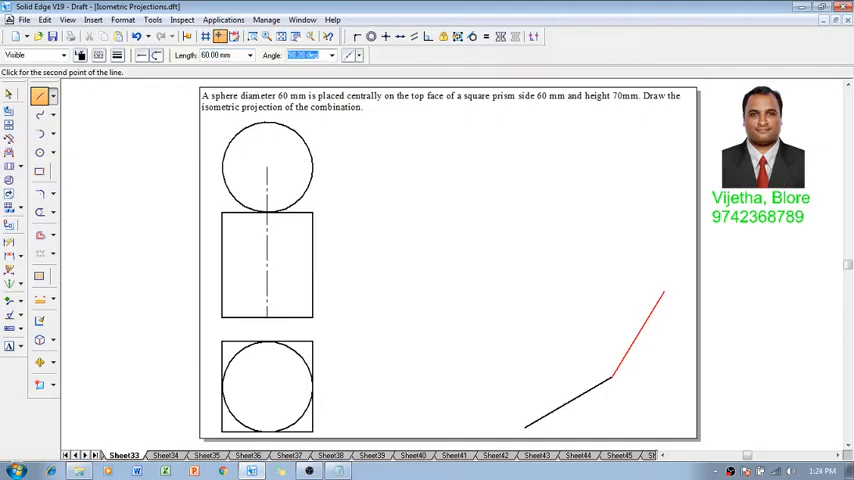
Close the second 60 mm side of the isometric rhombus for the prism's base
left_click(645, 330)
type("90")
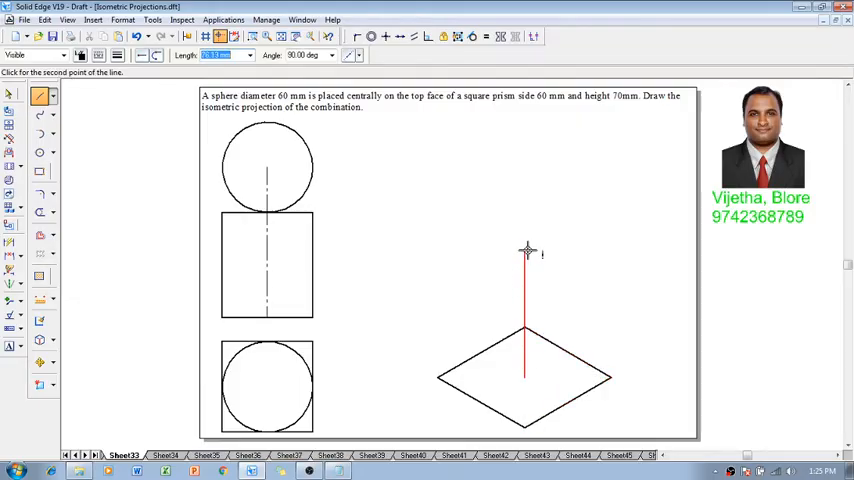
mouse_move(524, 243)
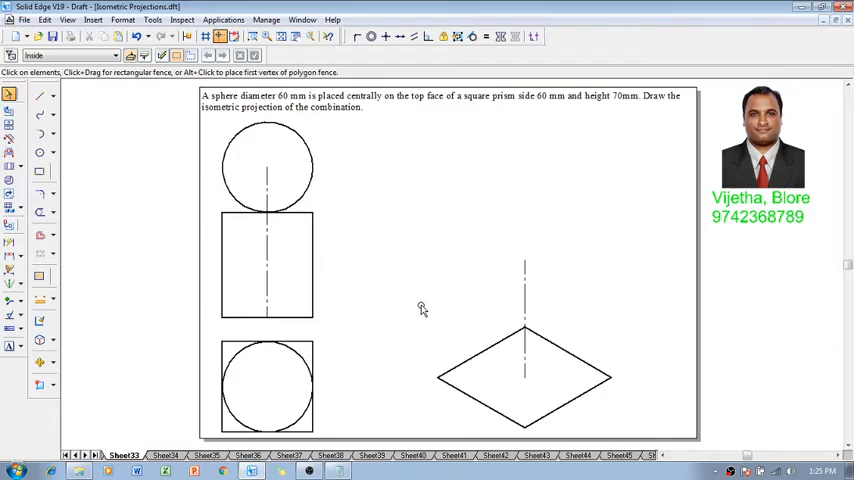
mouse_move(438, 328)
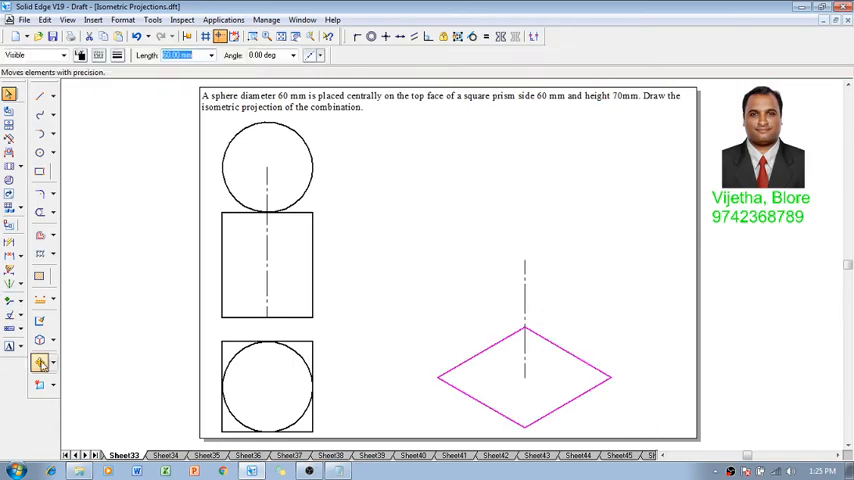
Move a copy of the base rhombus from its top corner to sit 70 mm directly above
left_click(40, 362)
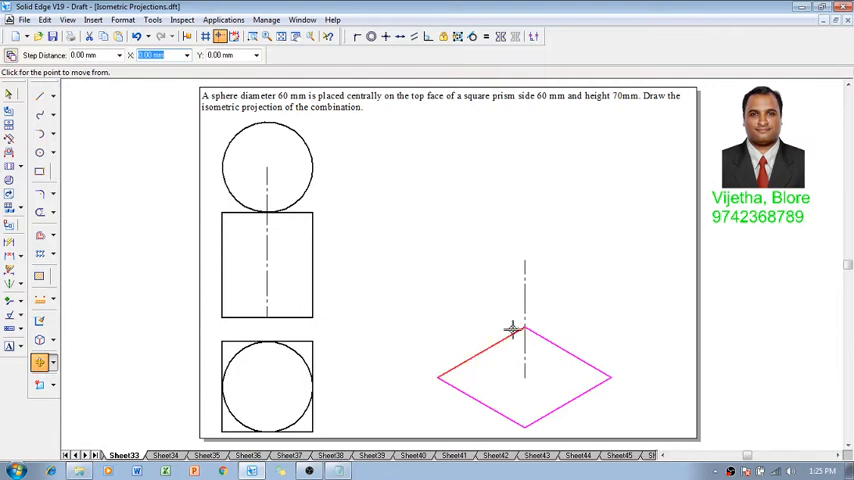
left_click_drag(512, 330, 592, 262)
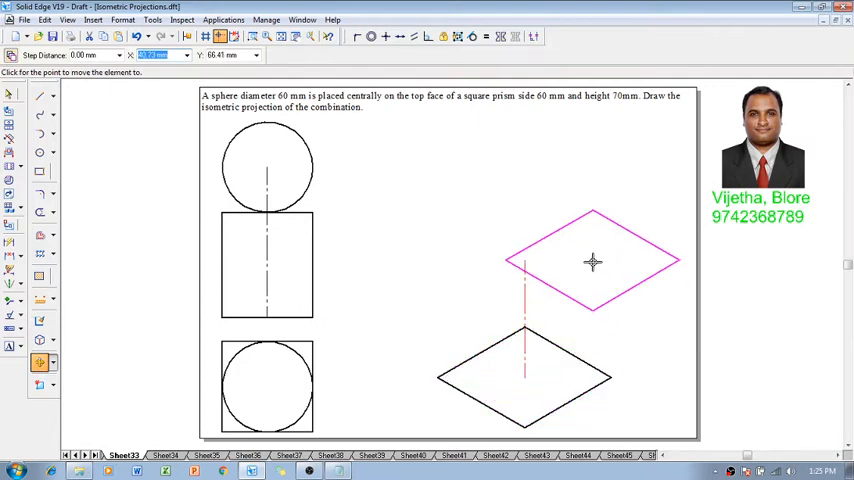
left_click_drag(592, 263, 525, 270)
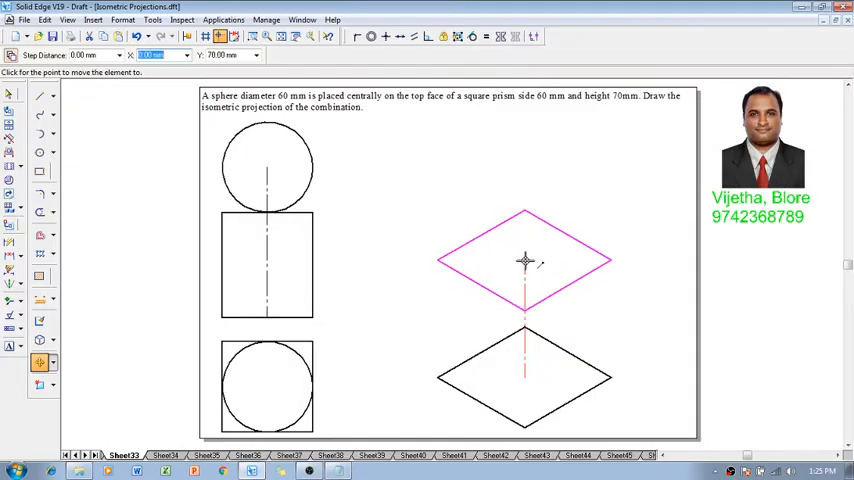
left_click(41, 96)
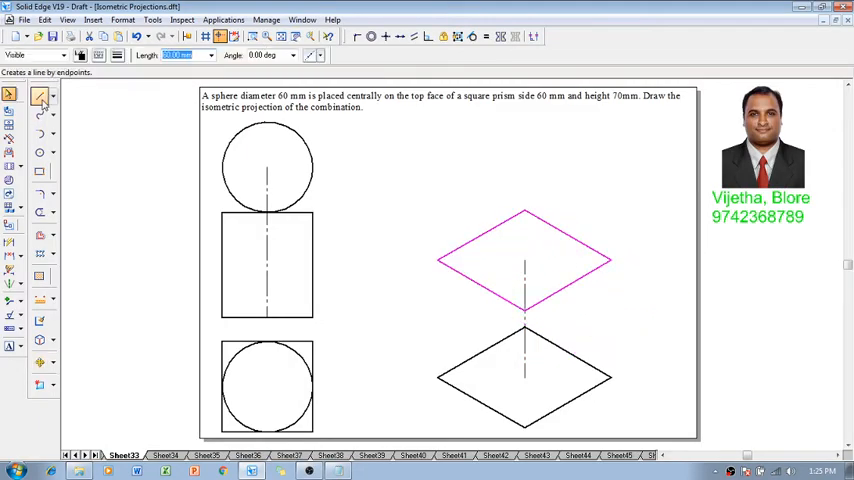
Draw vertical edges from the base's corners up to the top rhombus
left_click(40, 96)
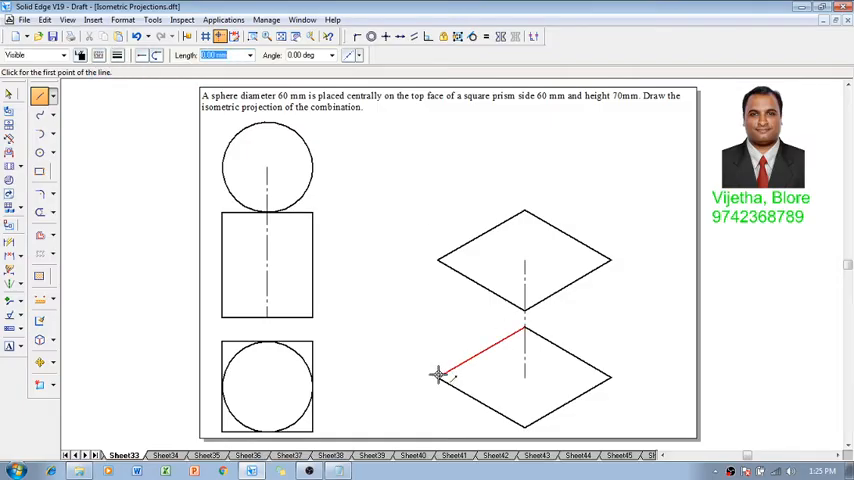
left_click(527, 388)
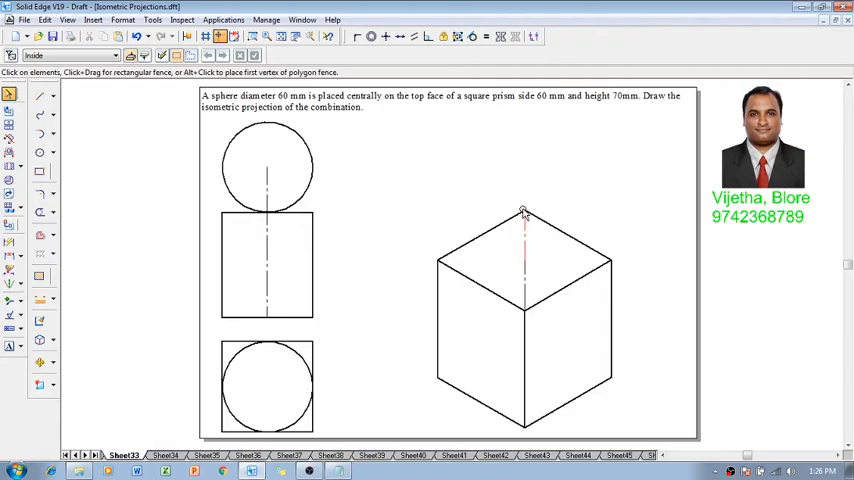
mouse_move(607, 205)
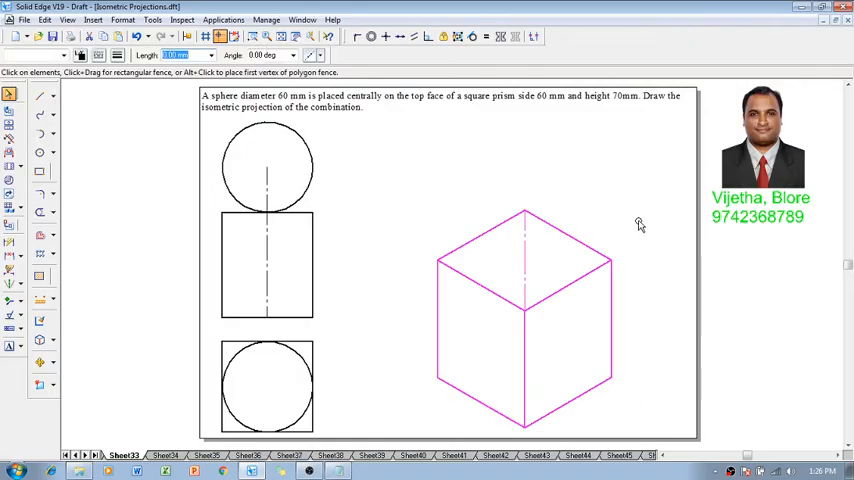
Scale the finished isometric prism down to a smaller size on the sheet
left_click(39, 362)
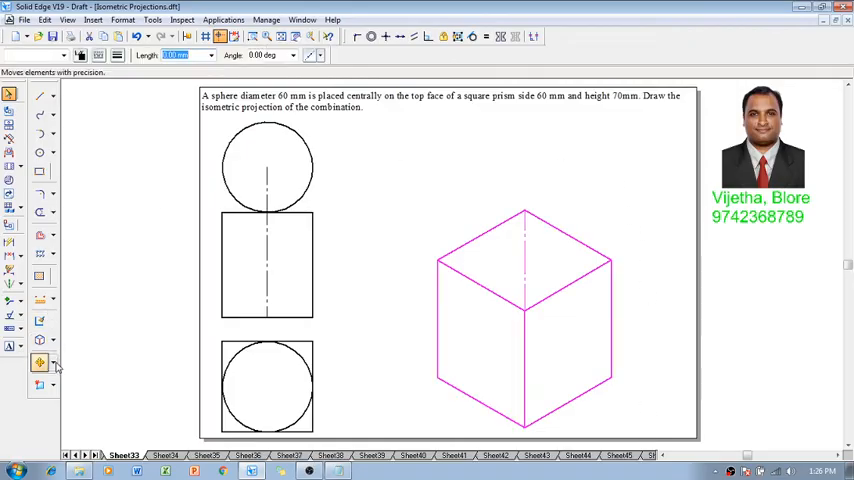
left_click(40, 362)
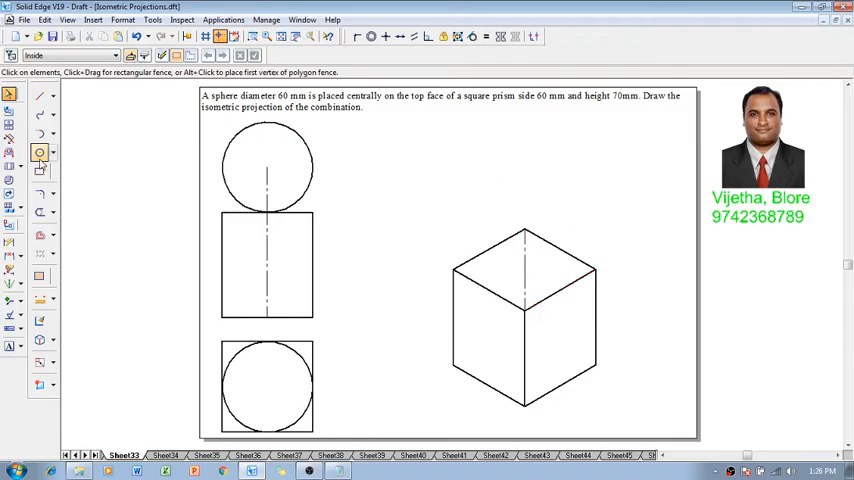
Draw the sphere's circle with set line width, centred above the prism's top face
left_click(40, 152)
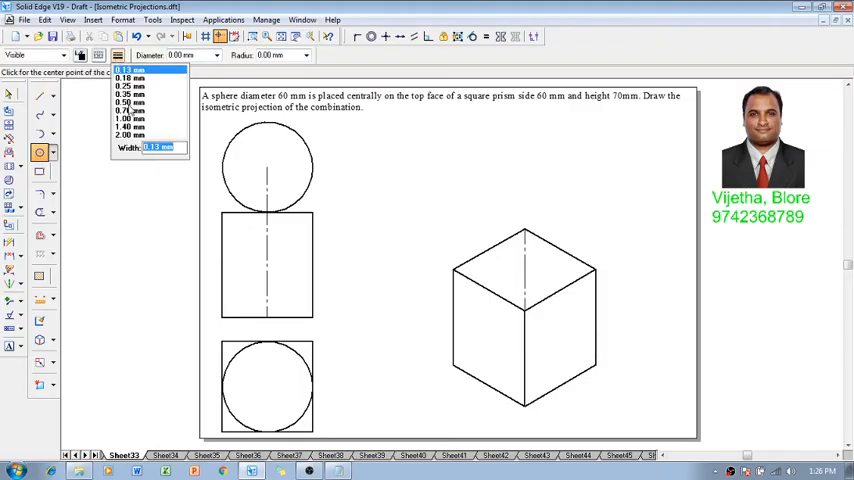
left_click(130, 70)
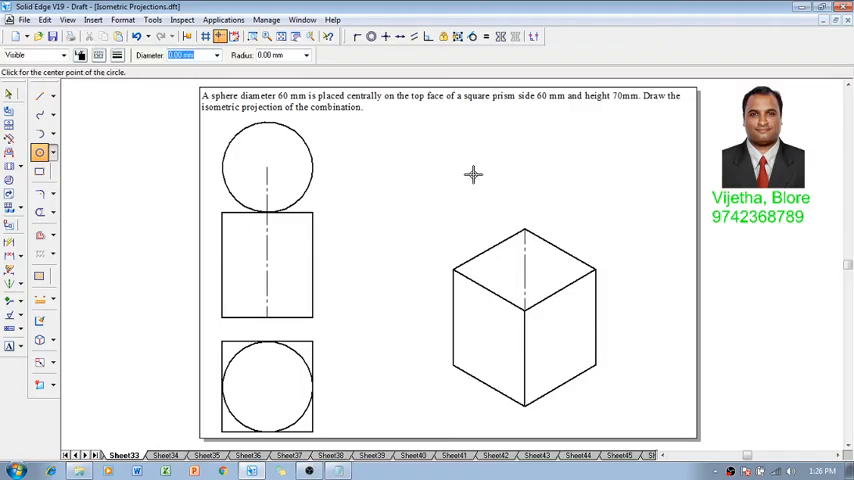
left_click(469, 175)
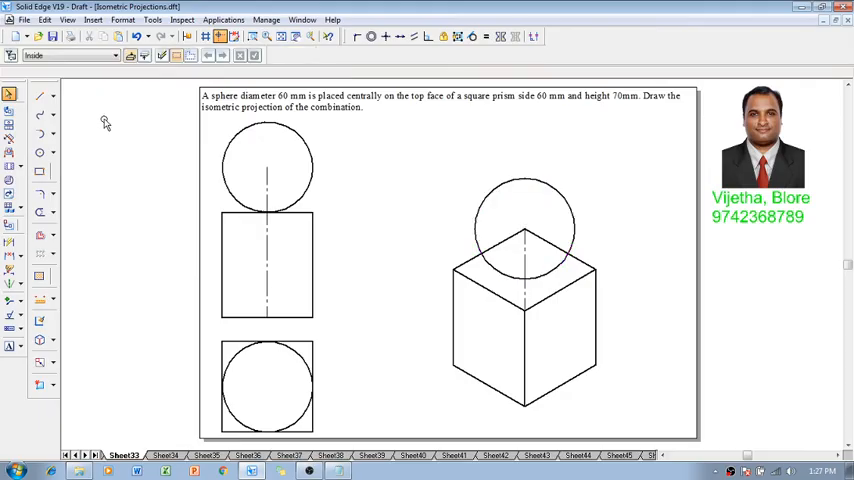
left_click(38, 213)
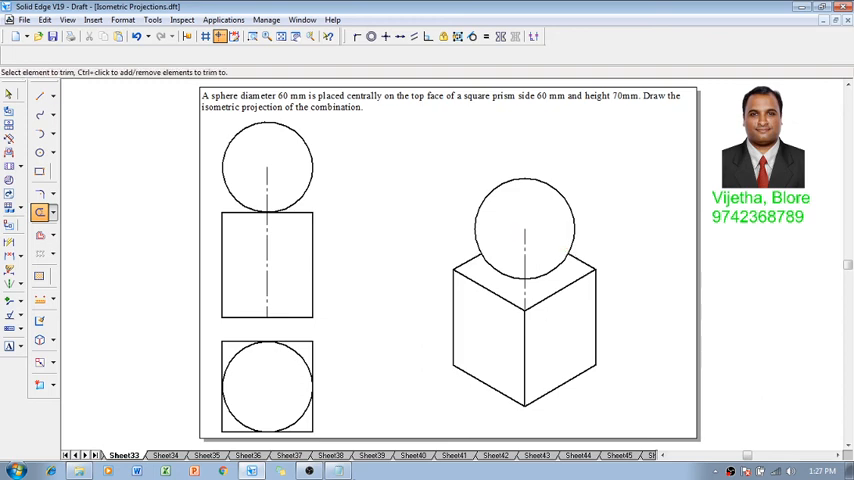
mouse_move(633, 231)
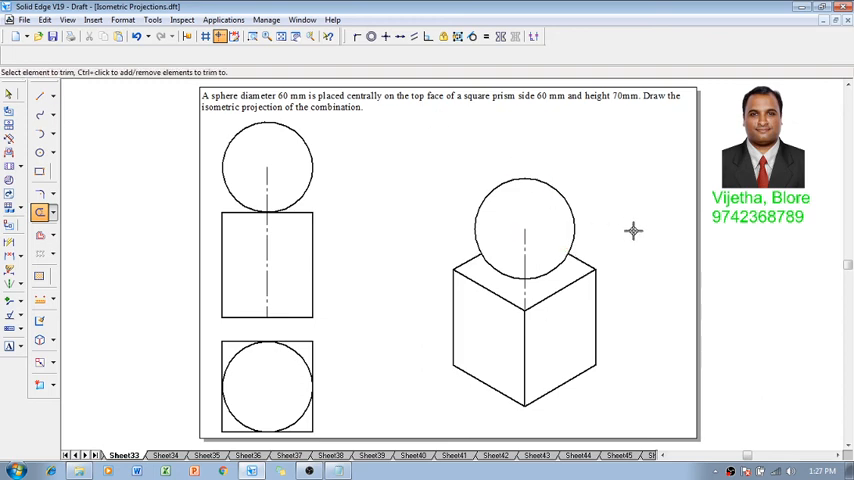